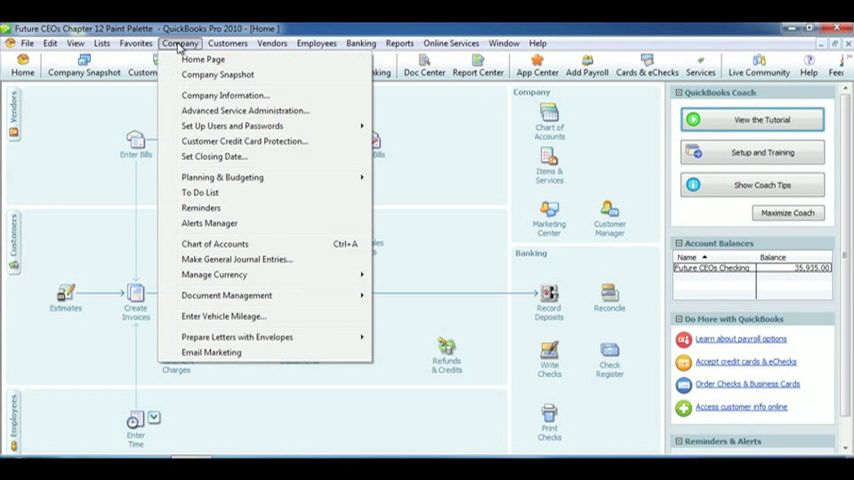
mouse_move(222, 176)
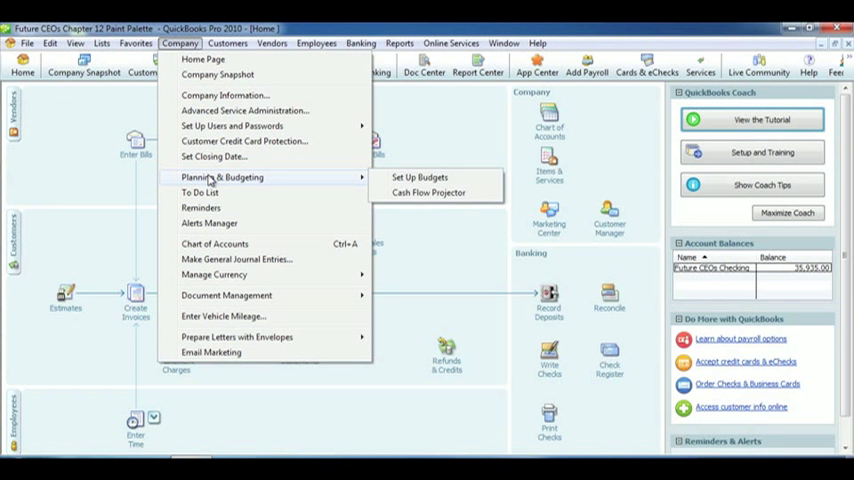
Set up a 2015 Profit and Loss budget with no additional criteria, built from scratch
click(420, 176)
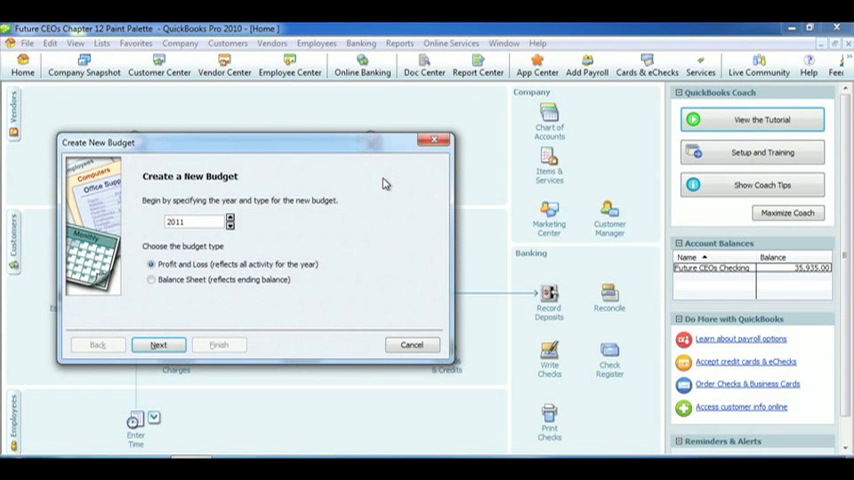
mouse_move(192, 228)
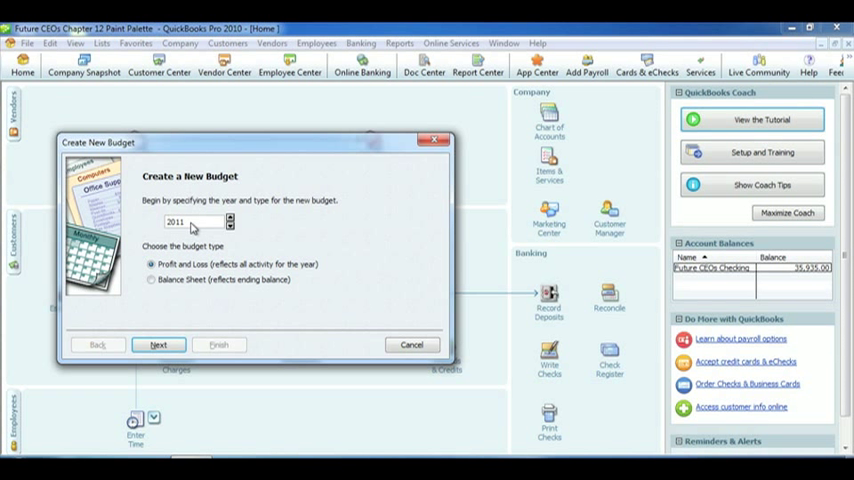
click(230, 218)
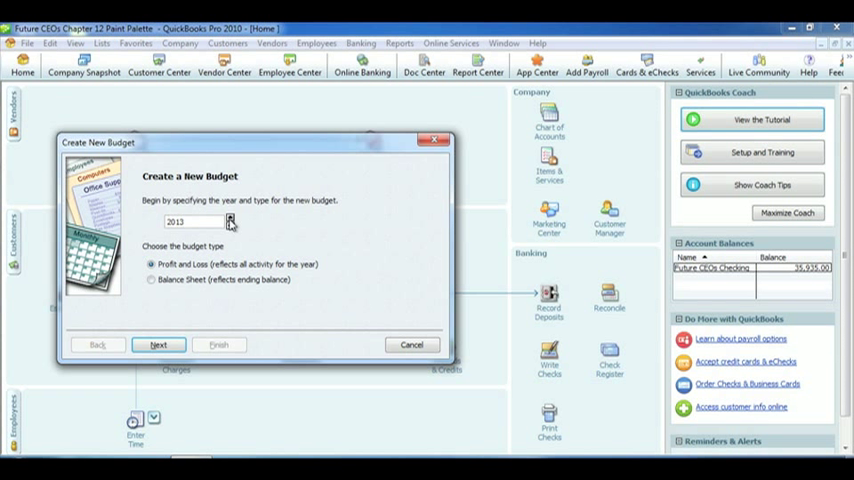
click(232, 218)
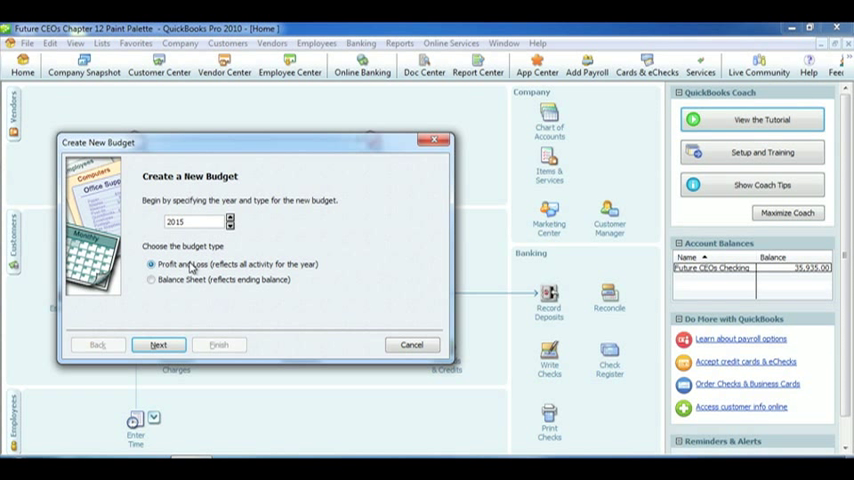
click(156, 344)
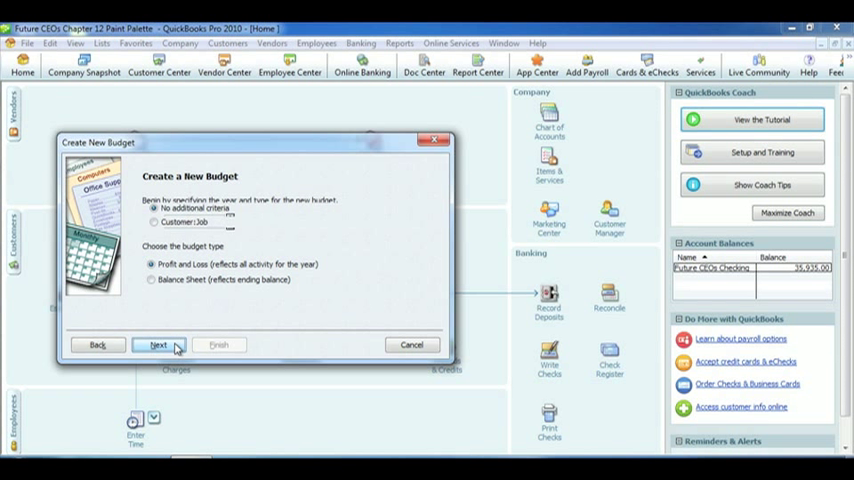
click(158, 344)
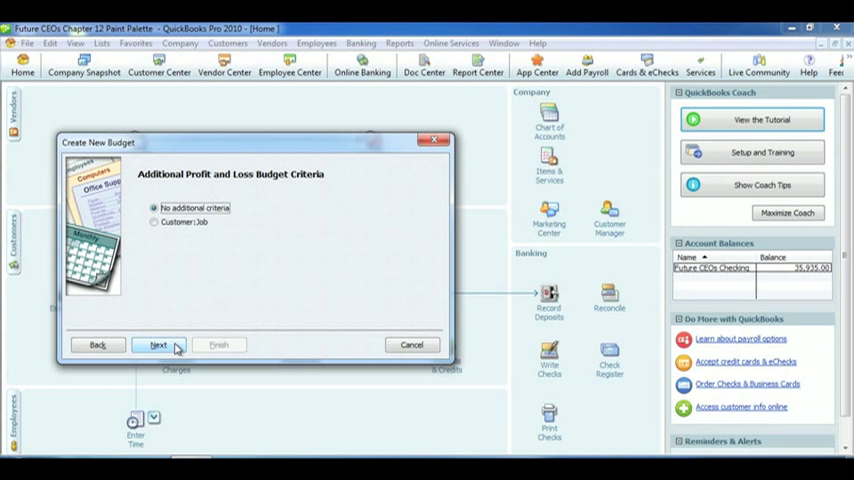
click(156, 344)
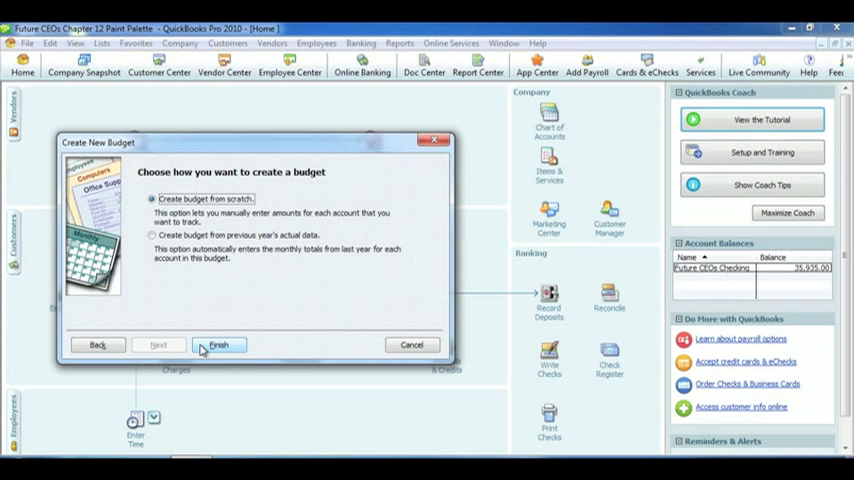
Finish budget creation, enter 3000 for January Sales and copy it across the months
click(218, 344)
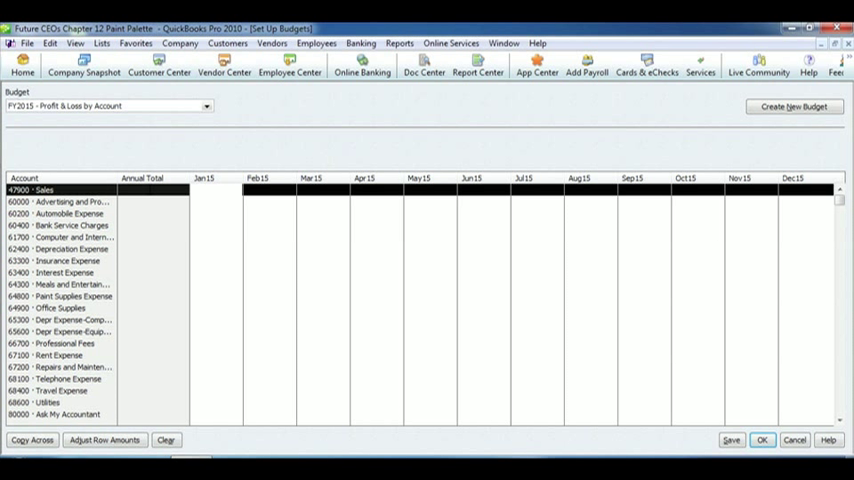
text(3000)
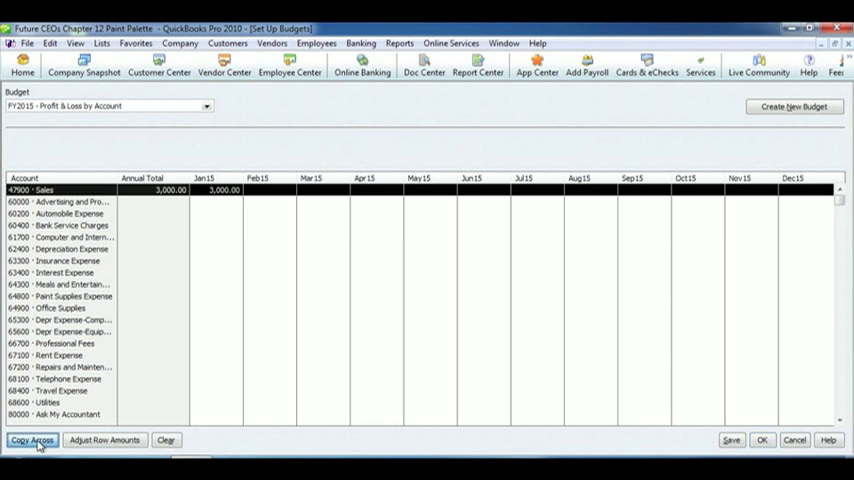
click(32, 440)
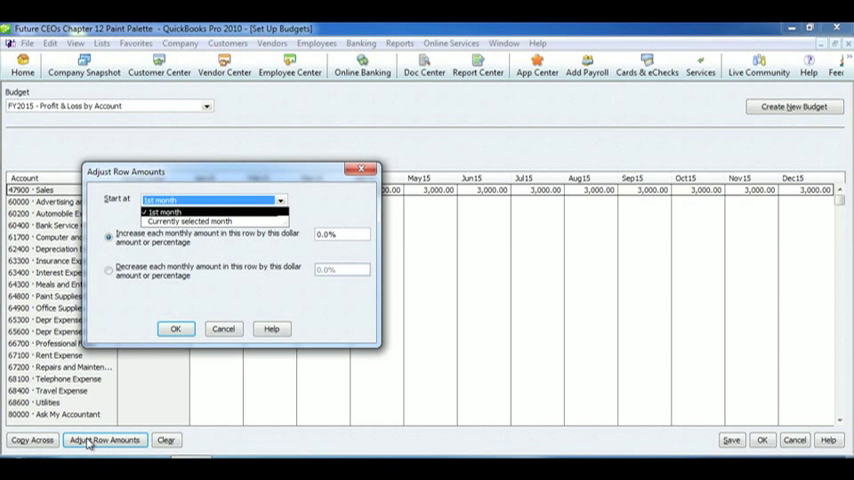
mouse_move(224, 292)
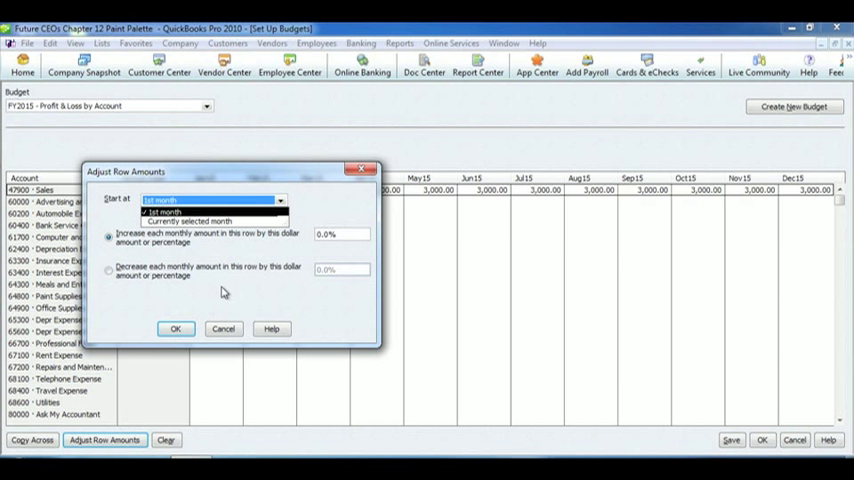
Adjust Sales from the selected month, increasing 5.0% each month with compounding enabled
click(188, 220)
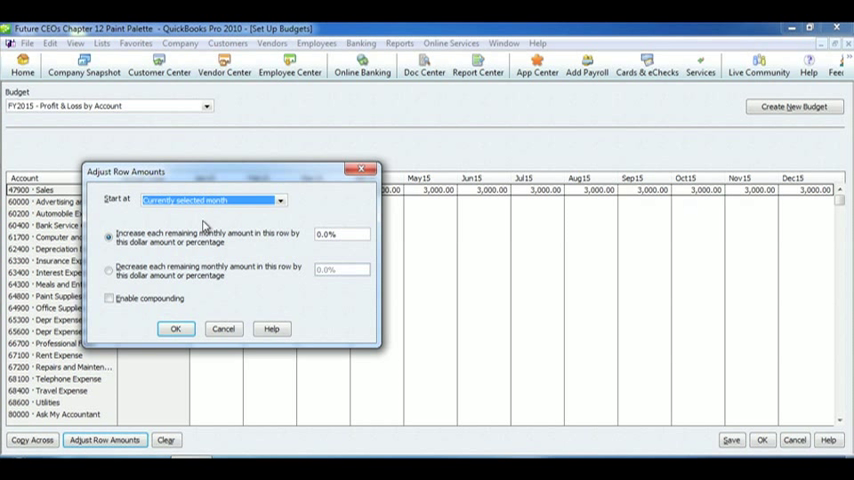
click(340, 234)
text(5)
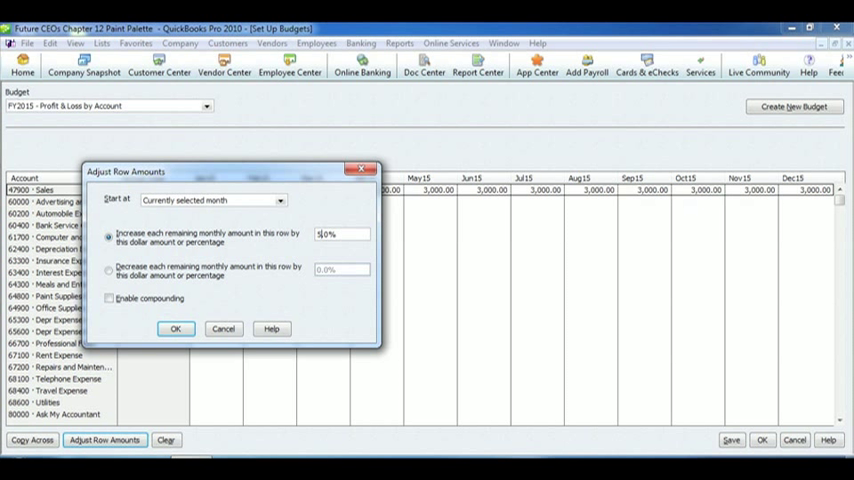
click(108, 298)
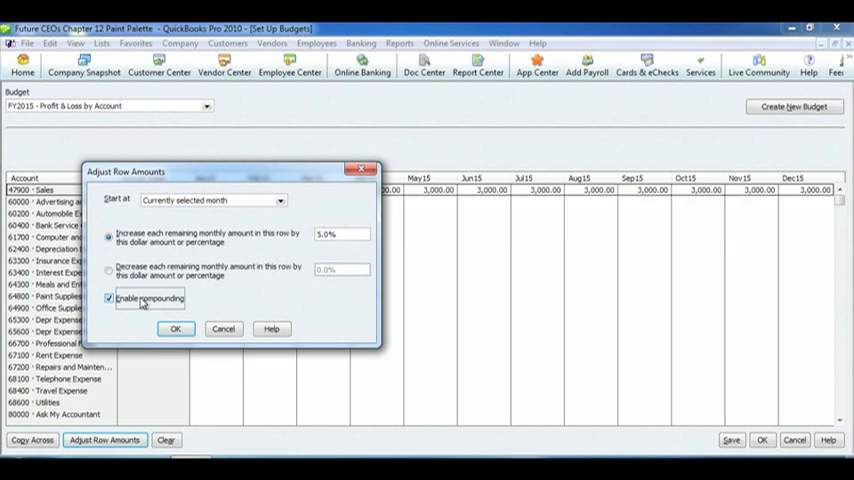
click(176, 328)
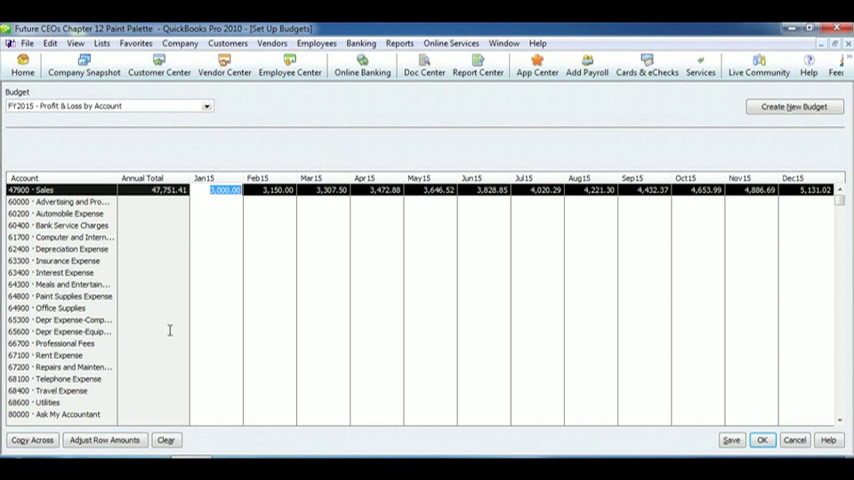
mouse_move(672, 408)
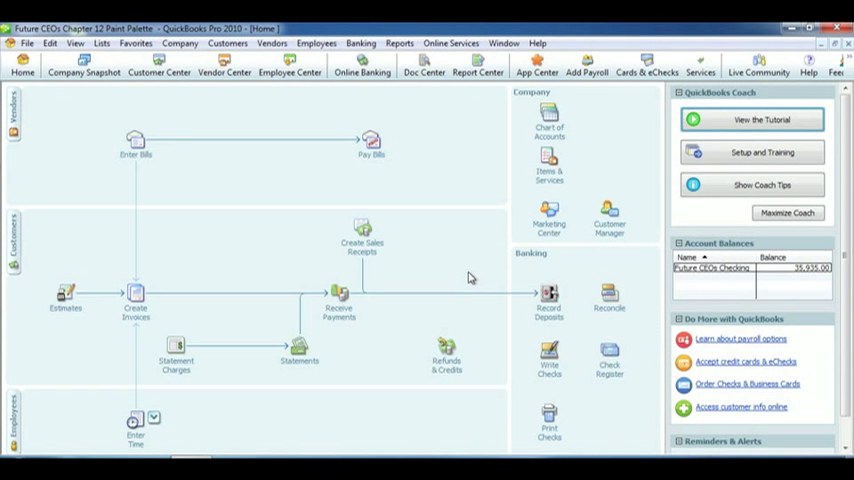
mouse_move(264, 292)
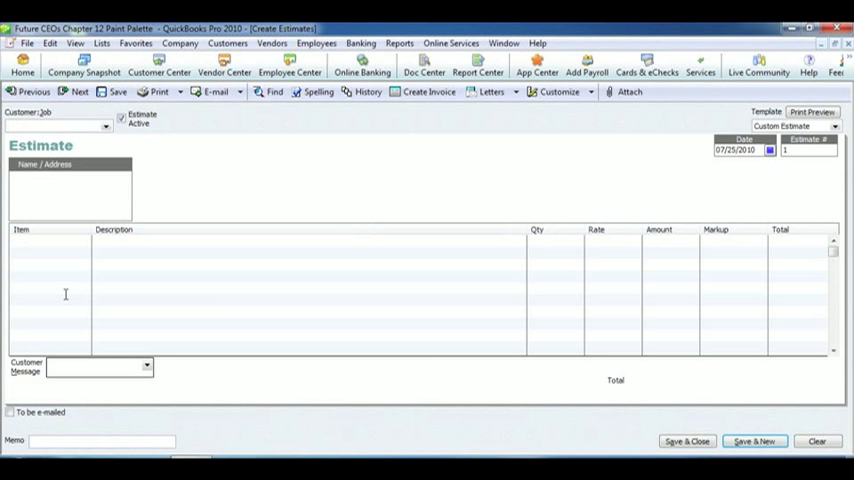
Choose the Dining Room job as the Customer:Job for the new estimate
click(104, 128)
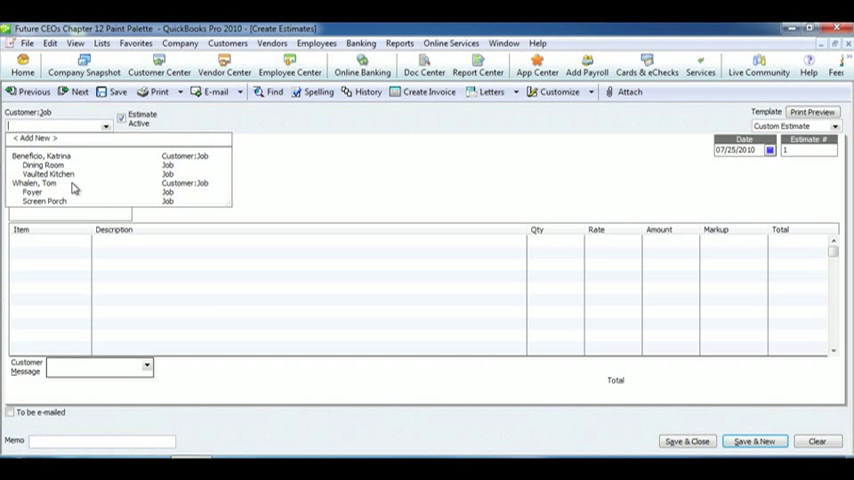
click(56, 164)
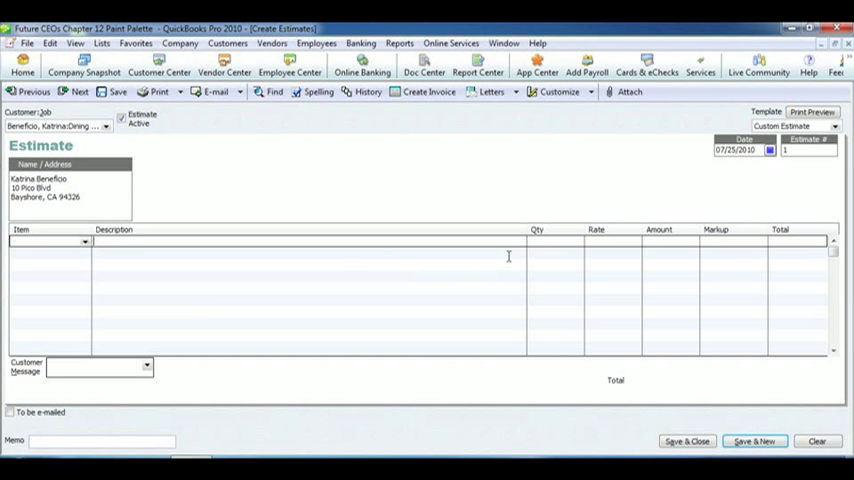
mouse_move(666, 248)
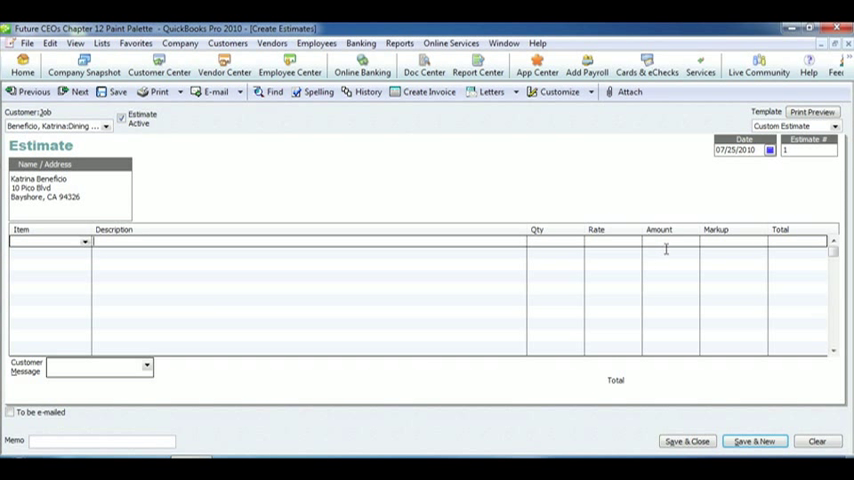
mouse_move(548, 376)
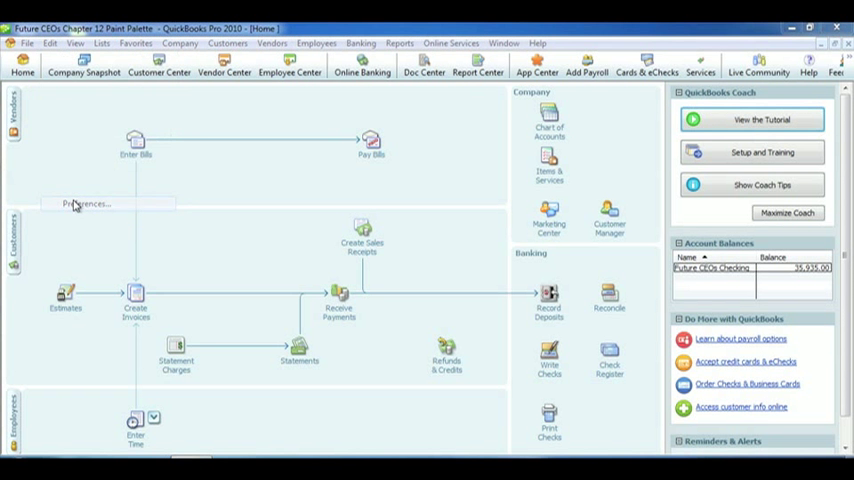
Set Do You Do Progress Invoicing to Yes in Jobs & Estimates company preferences
click(86, 204)
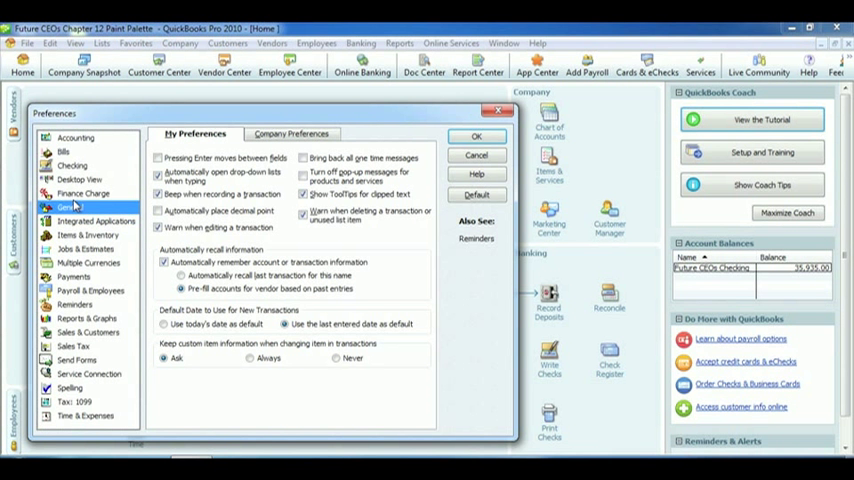
click(84, 248)
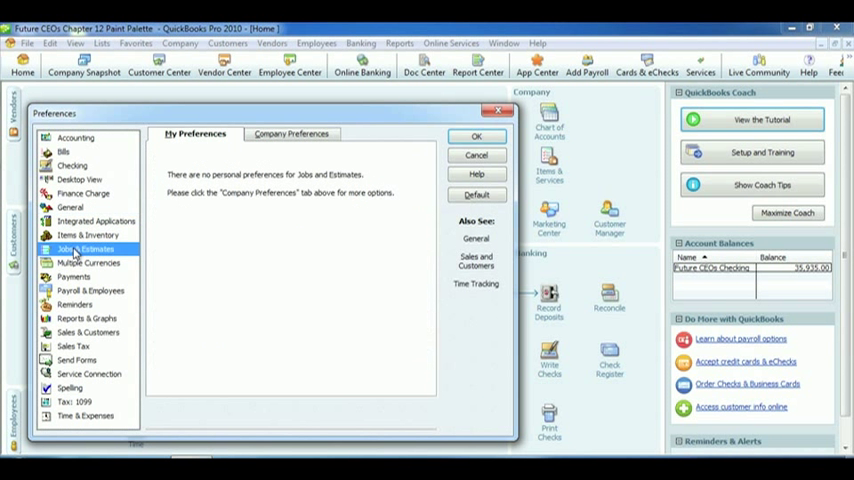
click(292, 132)
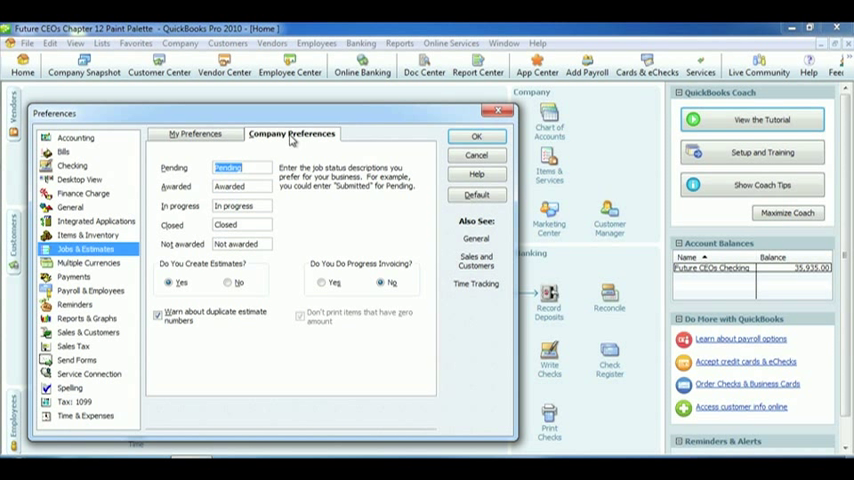
mouse_move(320, 246)
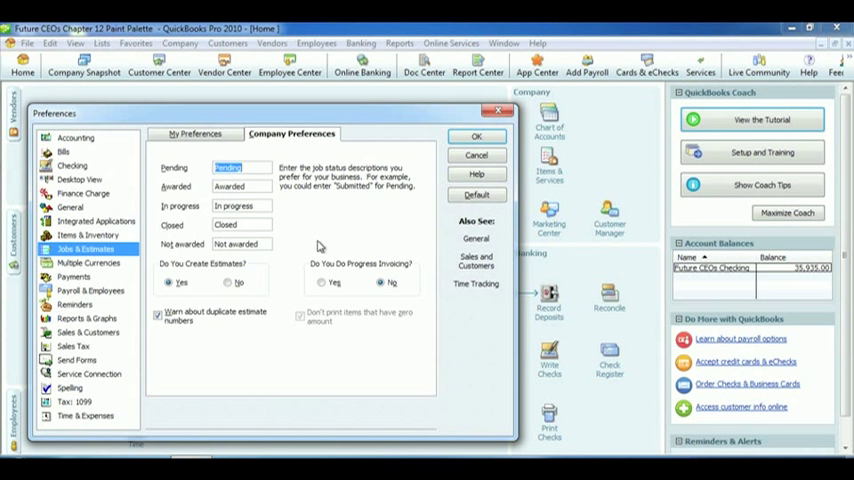
click(320, 282)
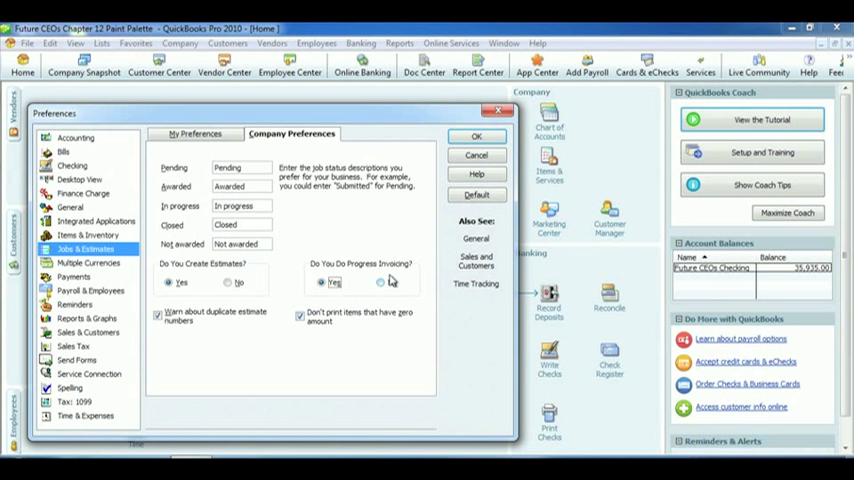
click(476, 136)
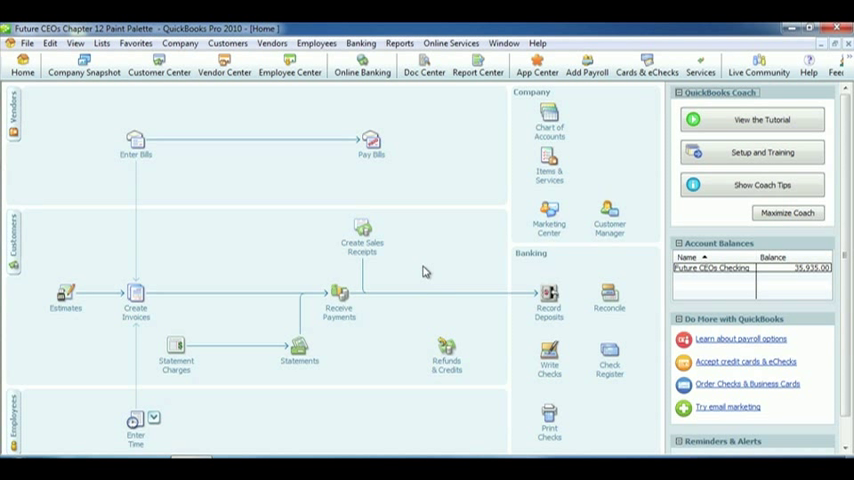
Create an invoice for Grandpas Cafe built from its estimate
click(136, 296)
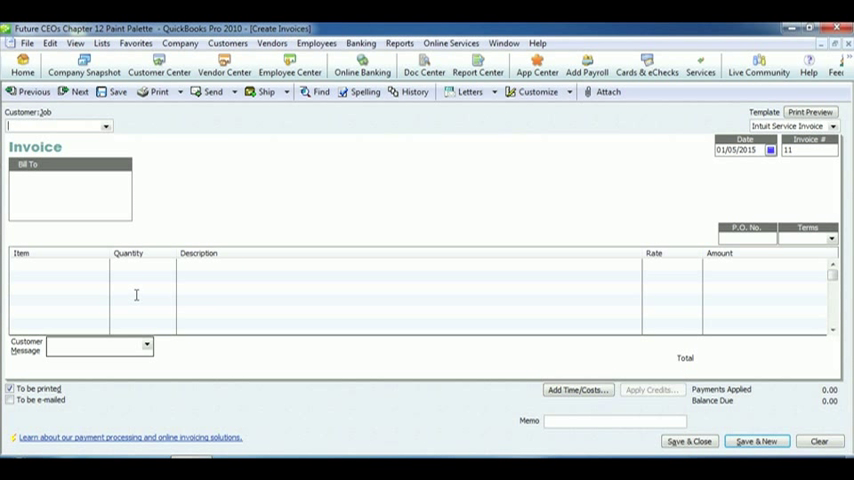
click(104, 126)
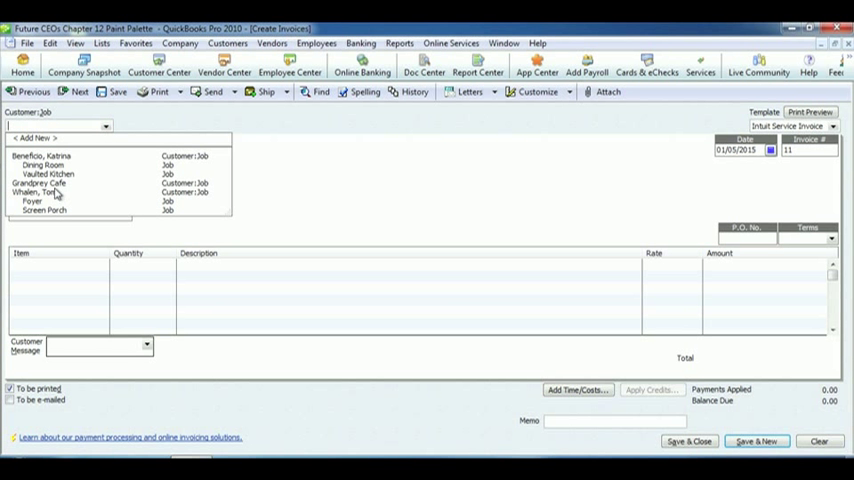
click(40, 184)
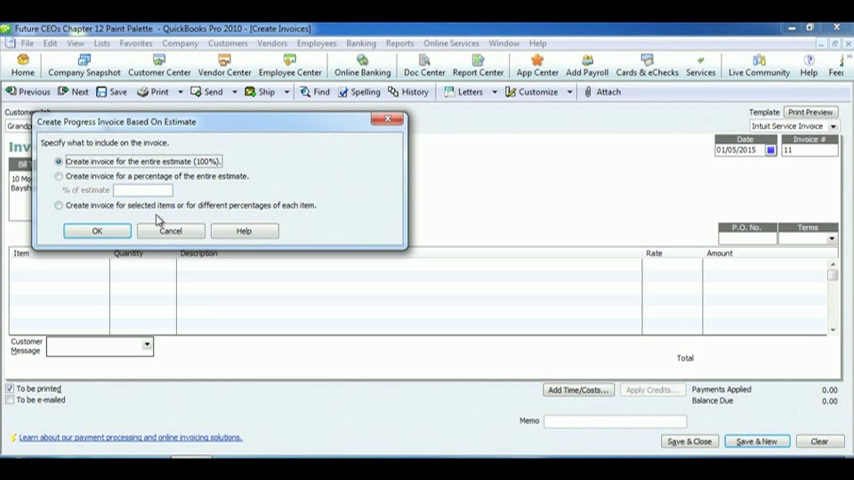
click(96, 230)
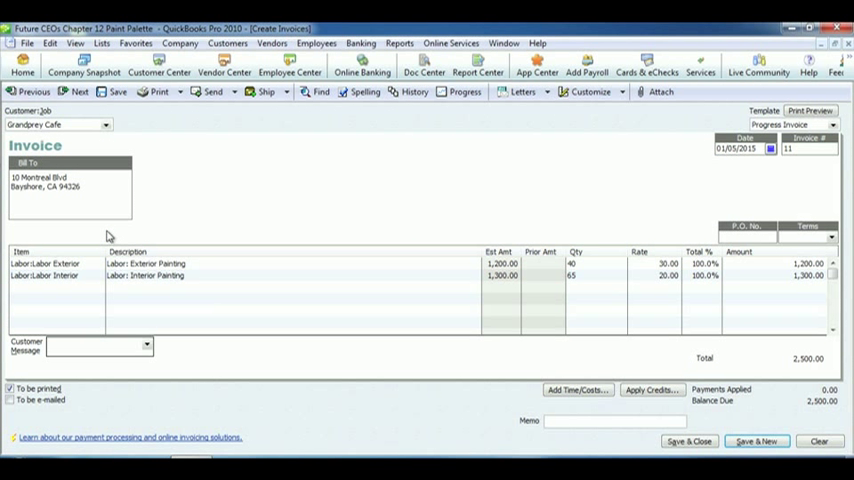
mouse_move(288, 214)
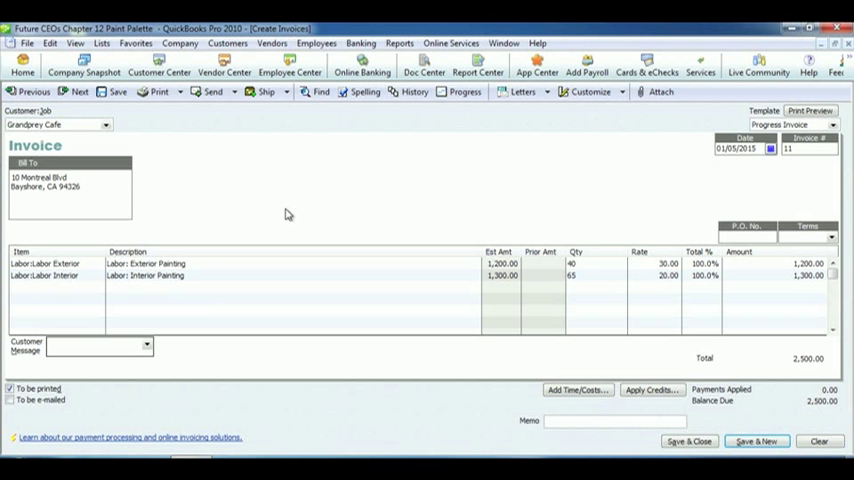
mouse_move(558, 188)
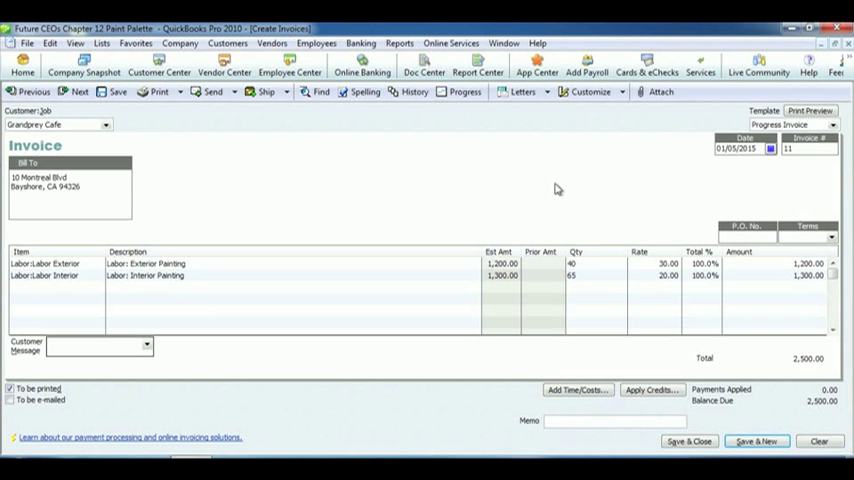
mouse_move(446, 222)
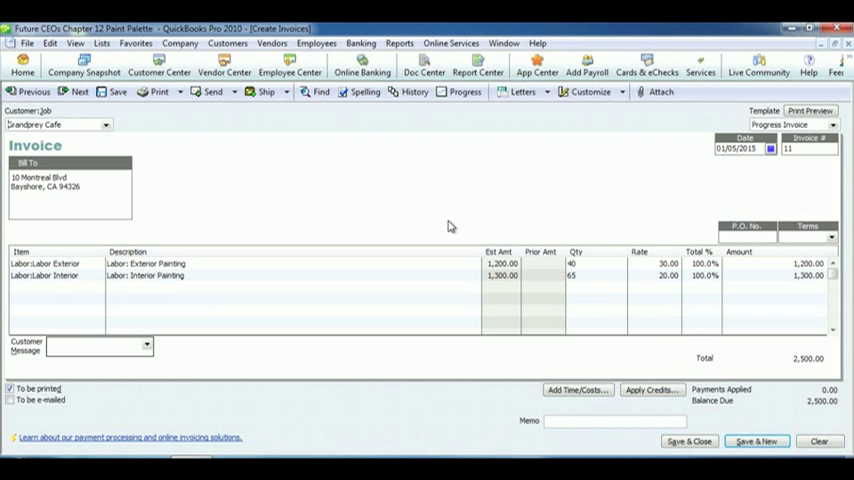
mouse_move(544, 268)
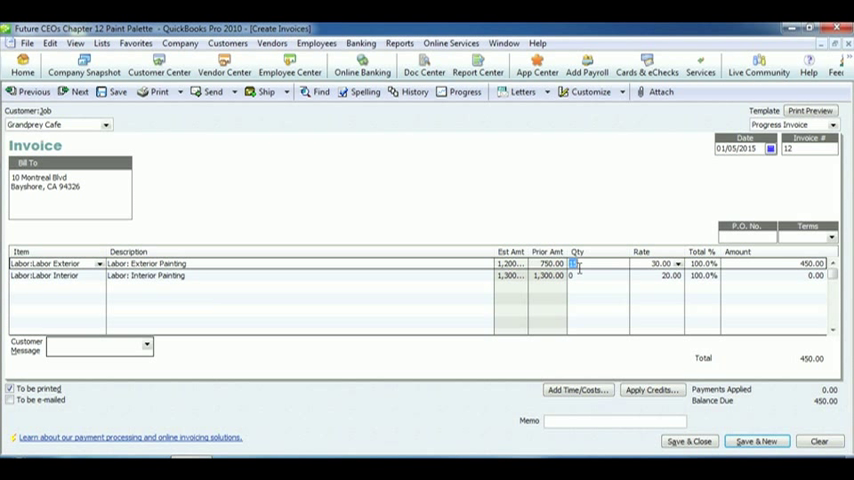
Enter quantity 25 on Labor Exterior and accept the over-estimate warning
text(25)
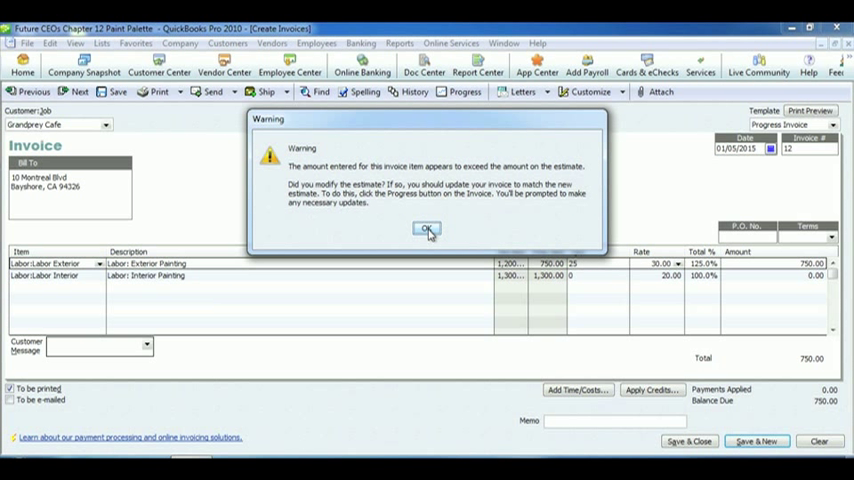
click(426, 228)
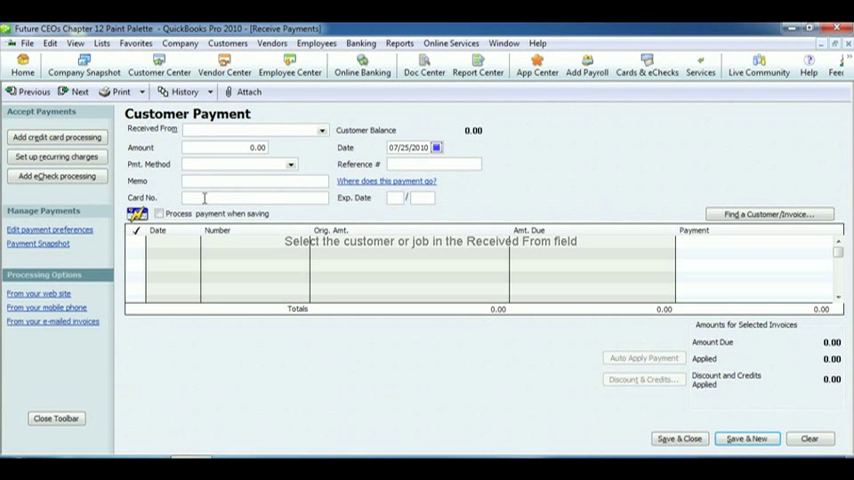
Close the Receive Payments window, returning to the Home page
click(22, 64)
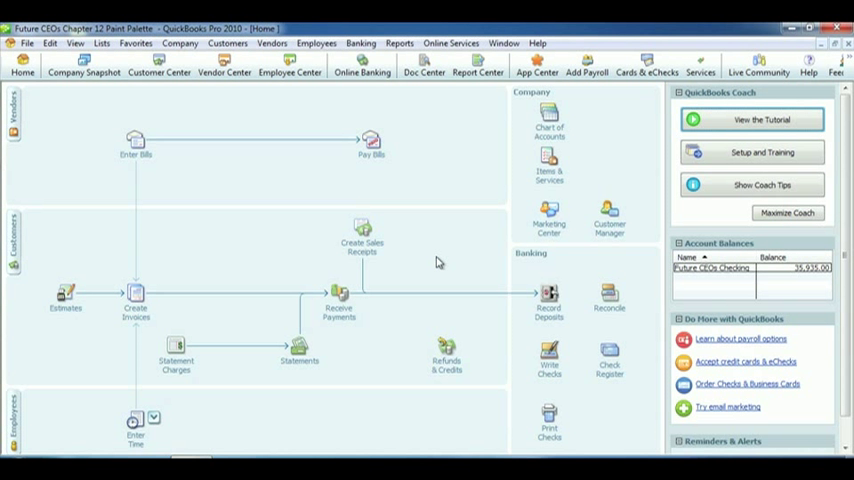
Receive a payment from Grandpas Cafe and go to Discount & Credits for invoice 11
click(338, 296)
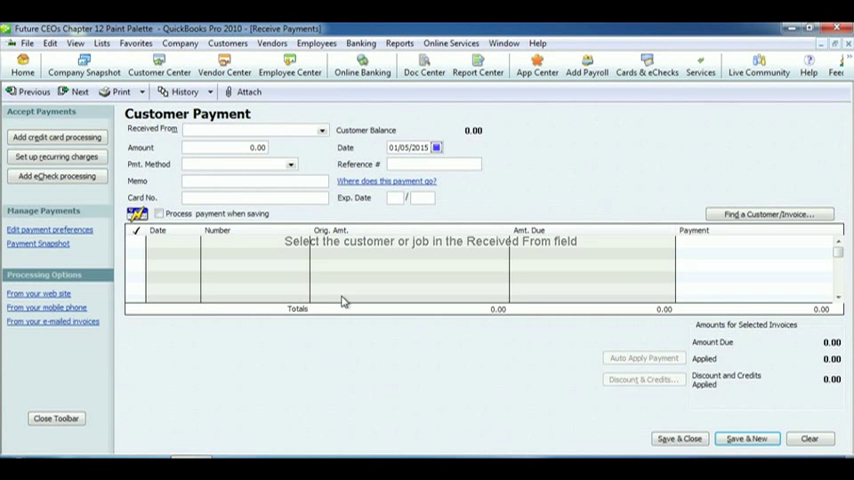
click(322, 132)
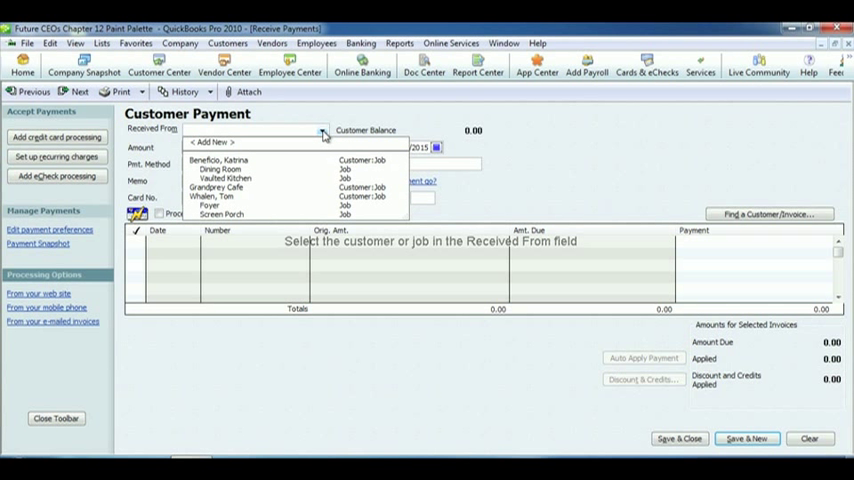
click(216, 188)
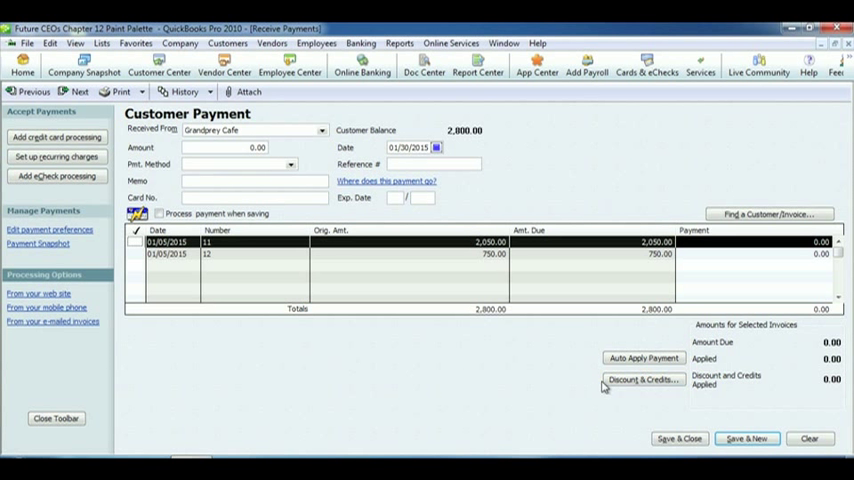
click(642, 380)
text(500)
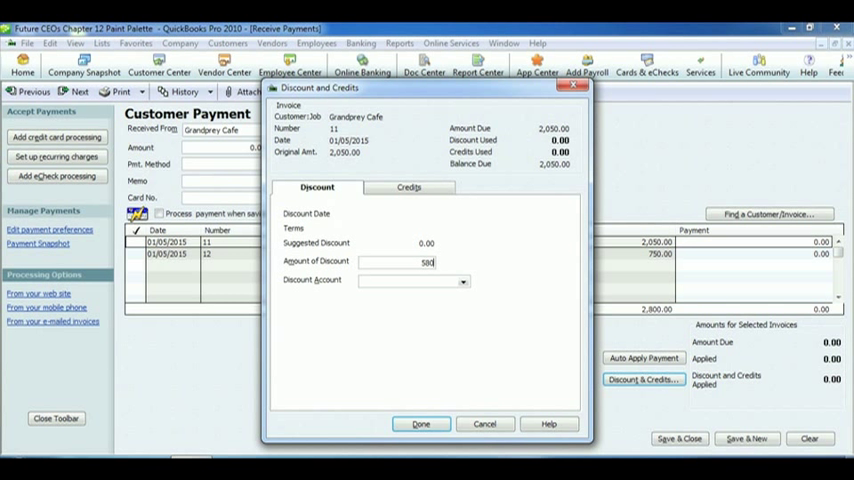
Record a 580.00 discount to Bad Debt Expense on invoice 11 and save the payment
text(.00)
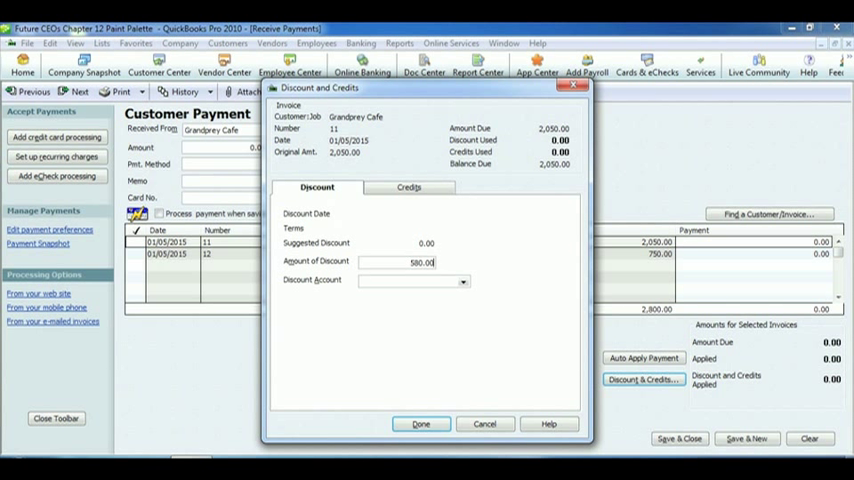
click(462, 280)
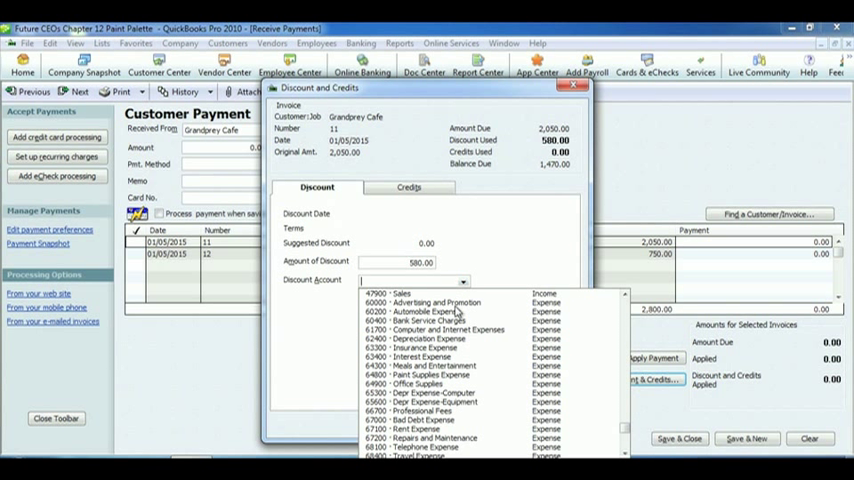
click(416, 416)
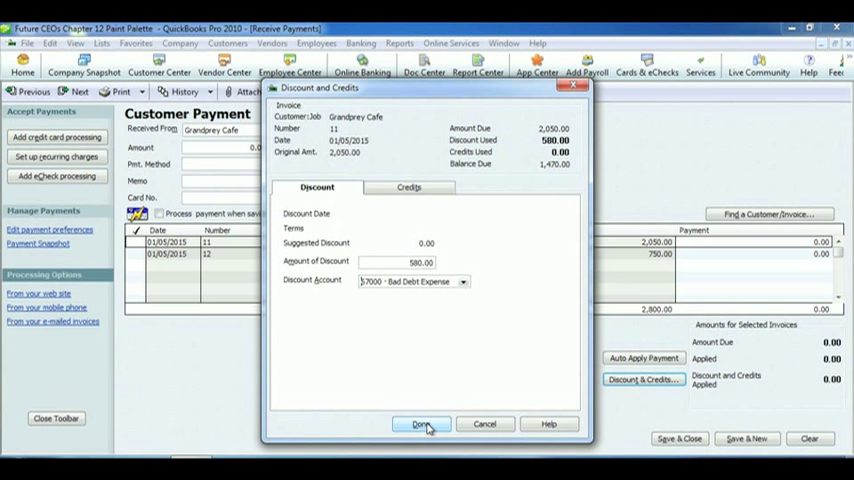
click(420, 424)
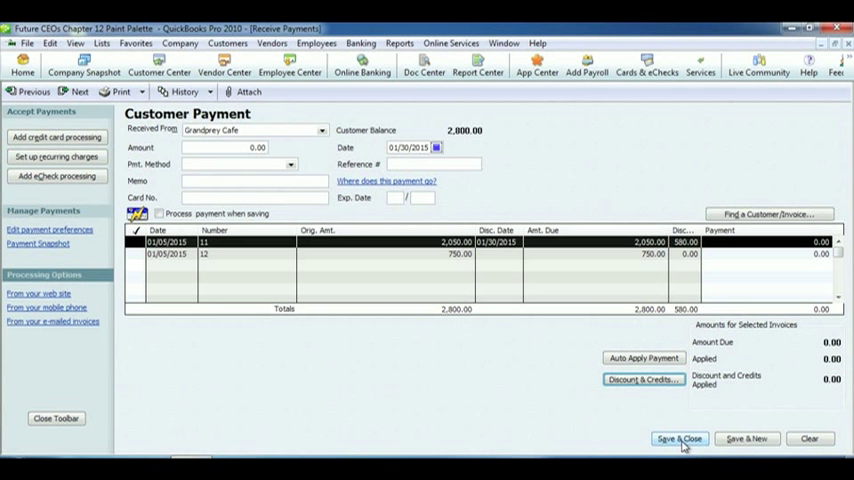
click(680, 438)
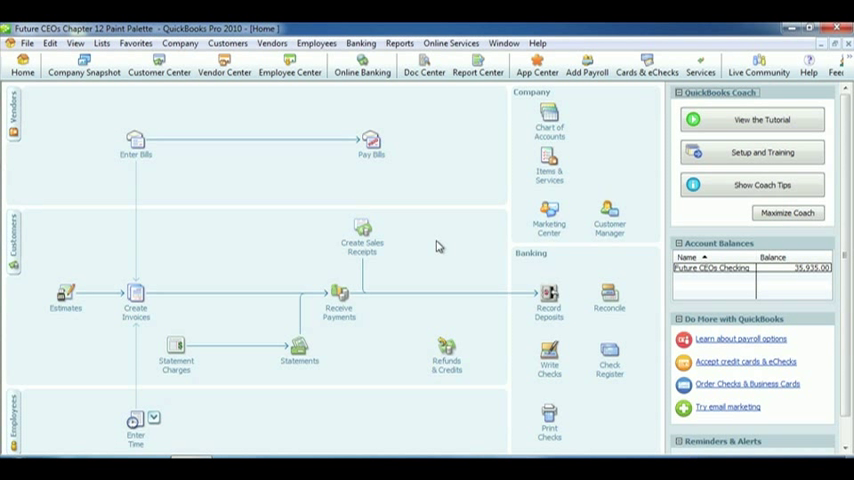